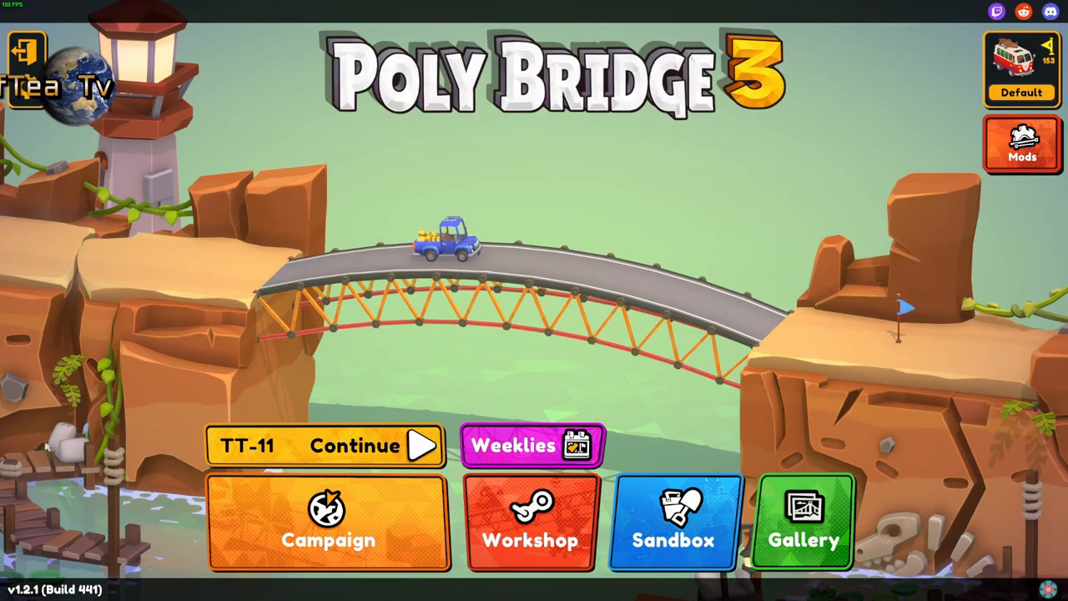
# Start the Master Mode campaign from the Workshop's community campaigns.
pyautogui.click(531, 520)
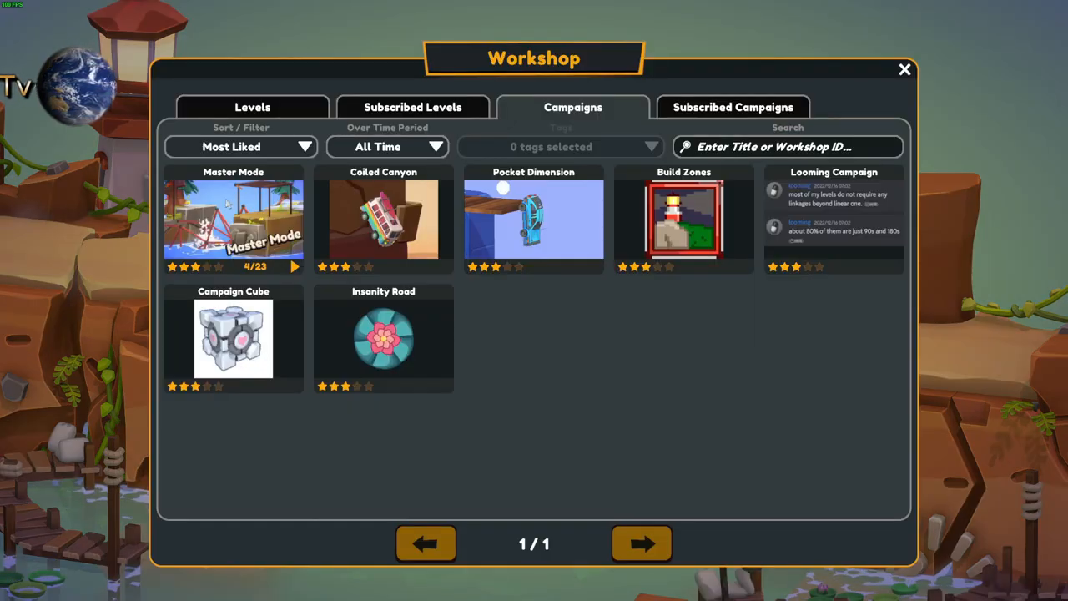
pyautogui.click(234, 219)
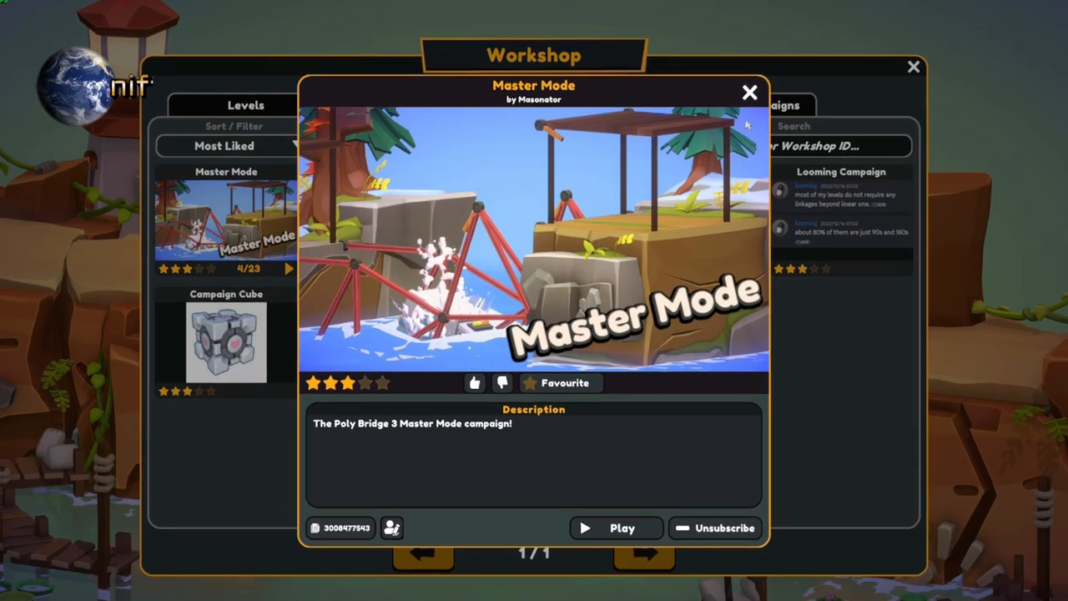
pyautogui.click(616, 527)
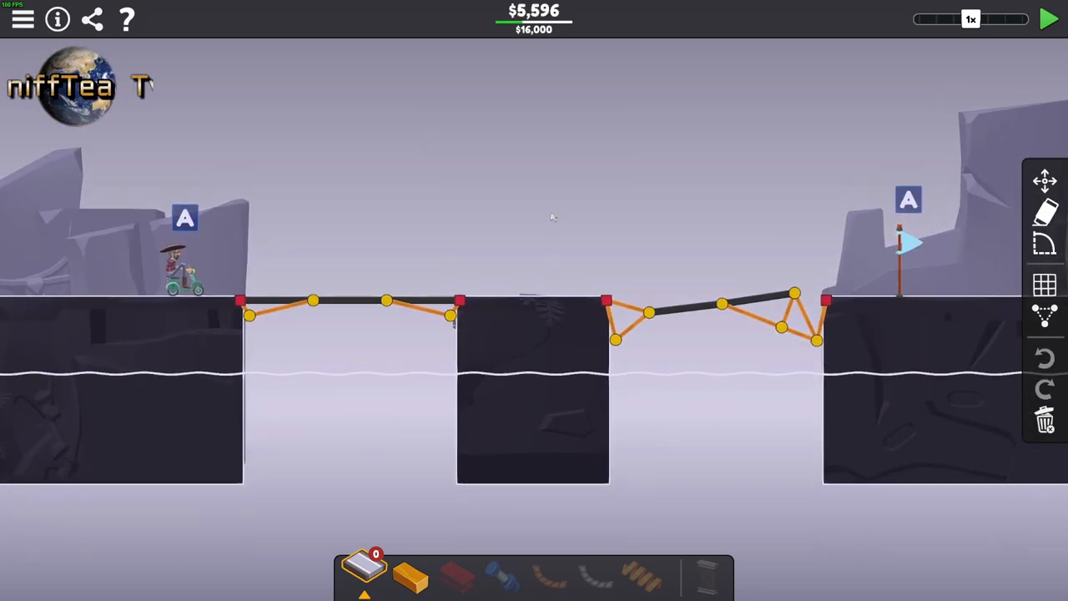
# Run the simulation so the vehicle crosses the $5,596 bridge.
pyautogui.click(1048, 20)
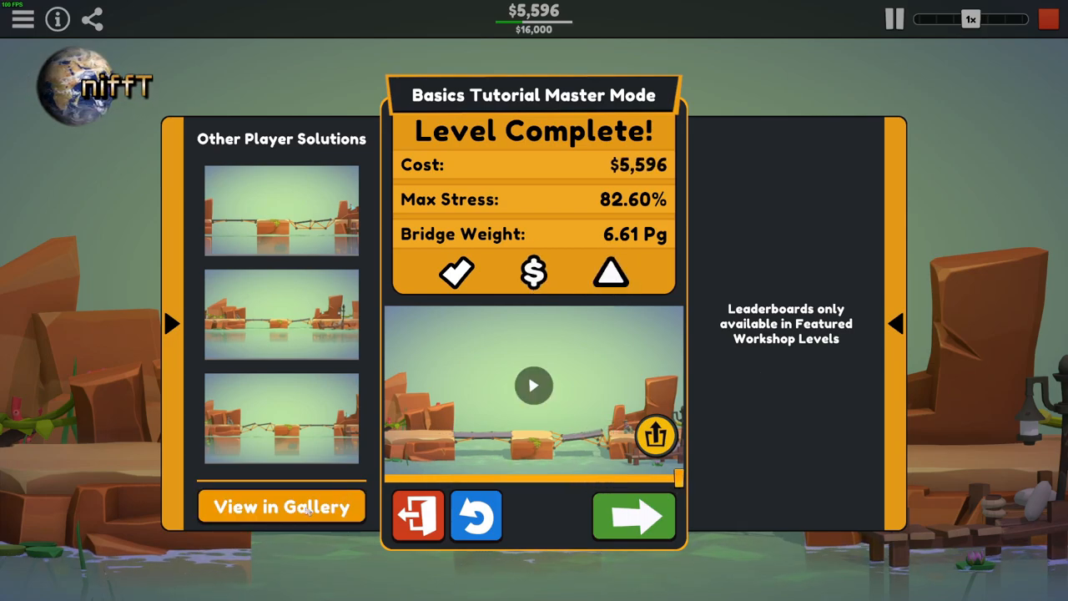
pyautogui.click(280, 507)
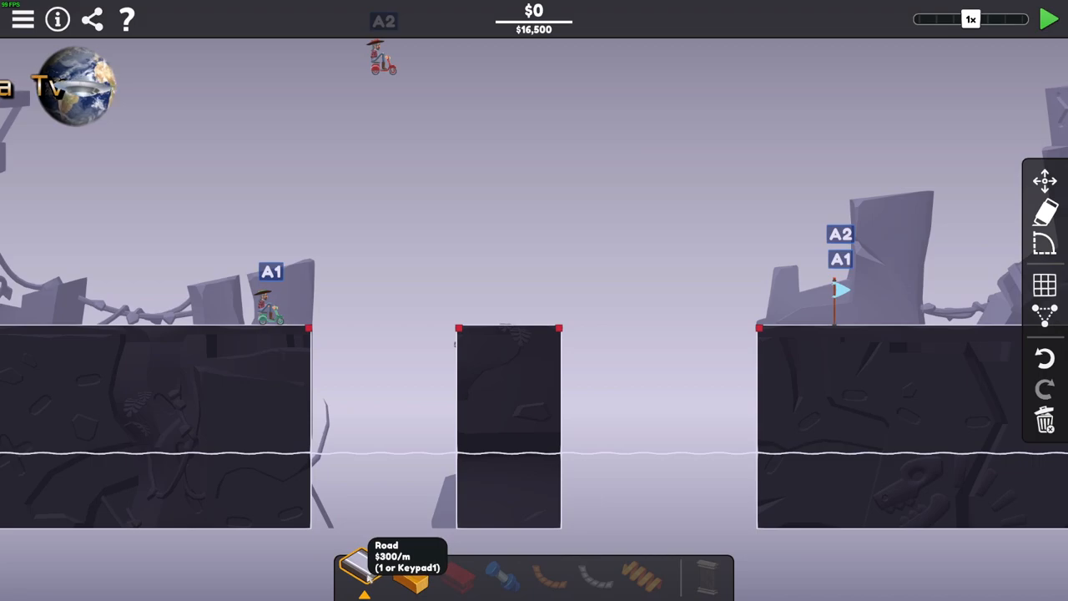
# Lay road across the left gap using the Road material.
pyautogui.click(414, 571)
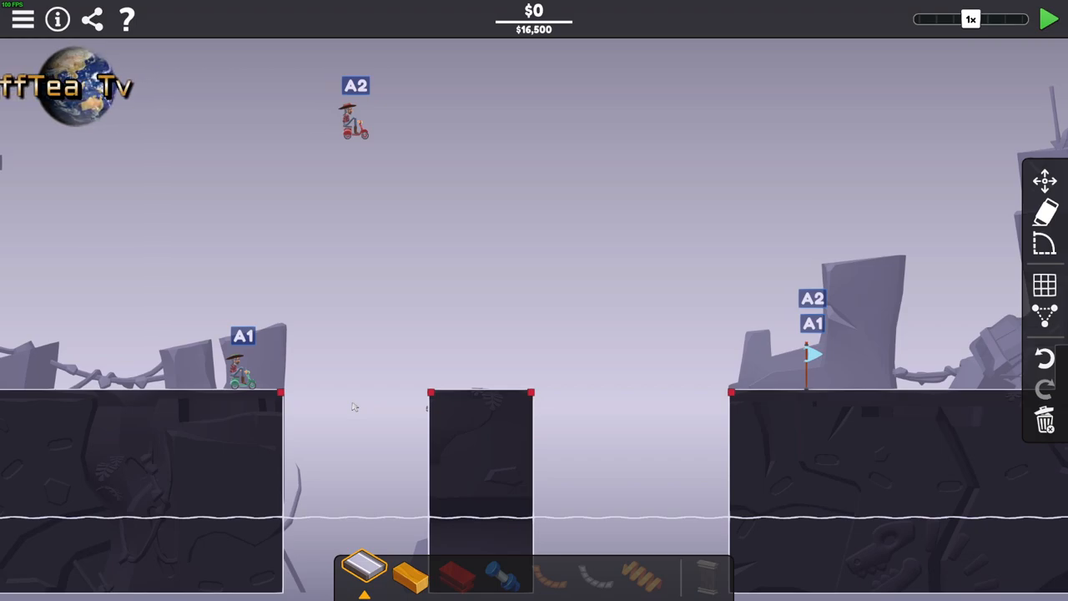
pyautogui.moveTo(357, 277)
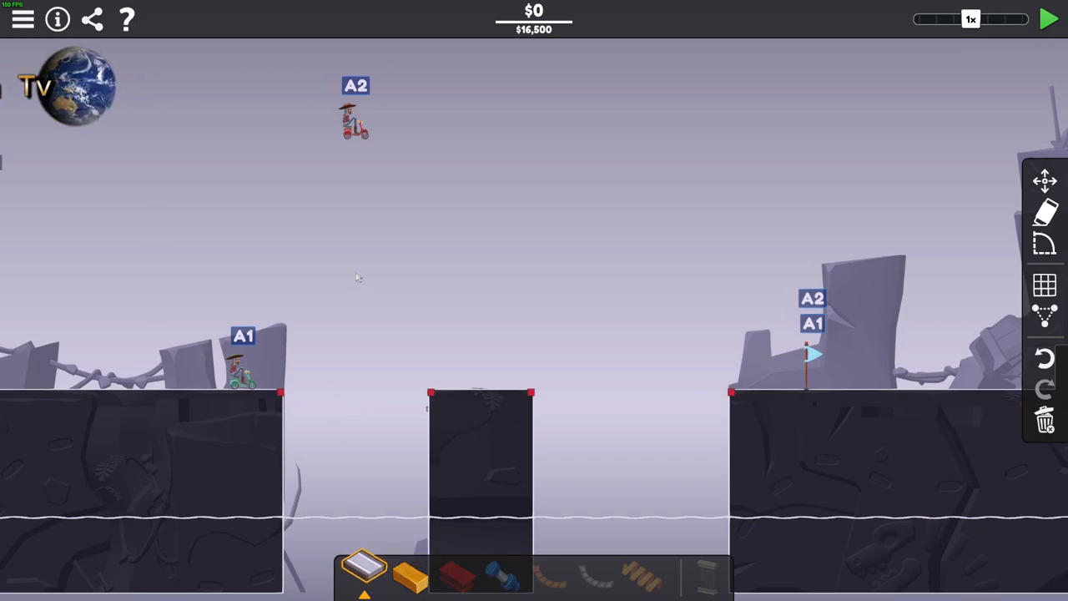
pyautogui.click(280, 394)
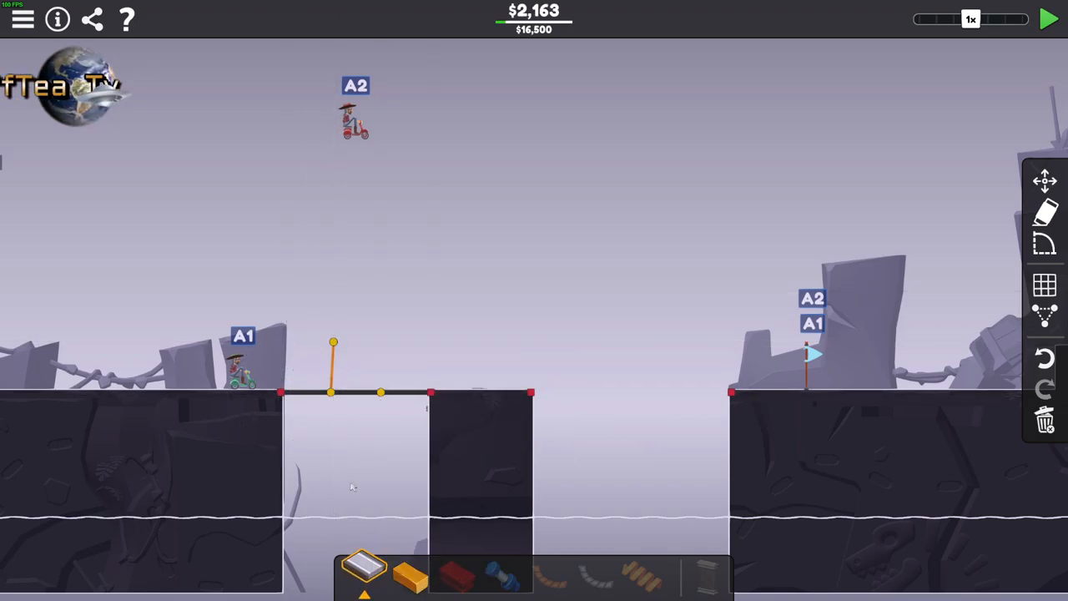
# Extend the truss over the gap and run the simulation on the $11,775 bridge.
pyautogui.moveTo(334, 342); pyautogui.dragTo(319, 290)
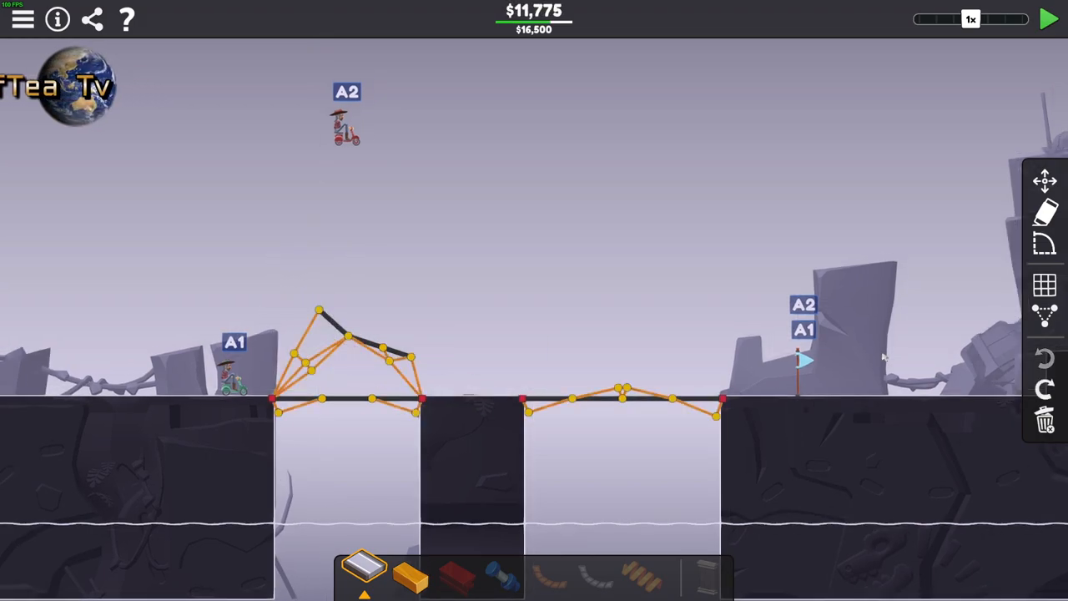
pyautogui.moveTo(481, 509)
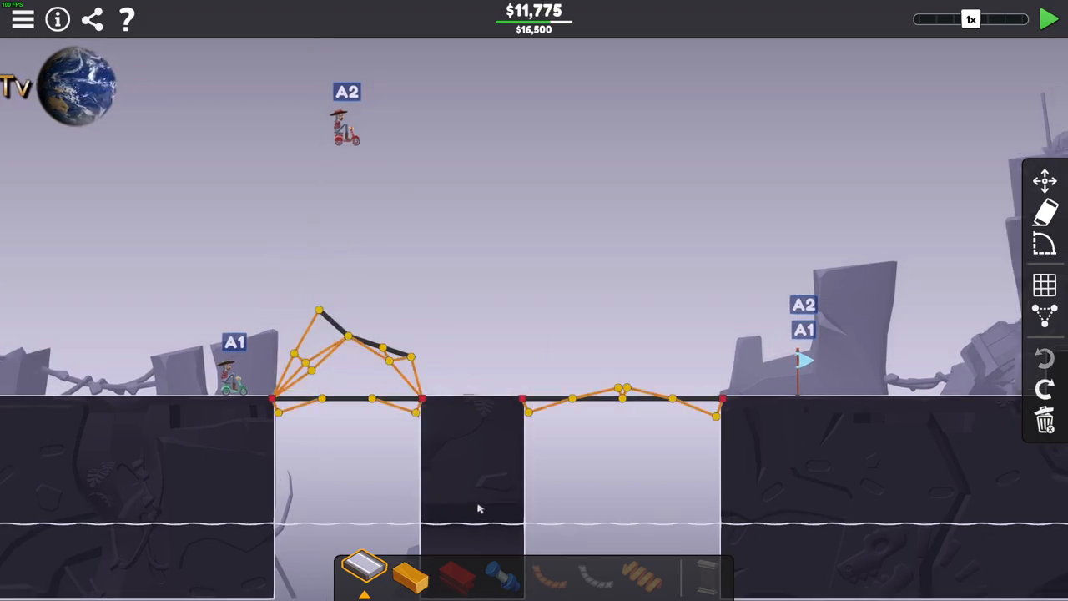
pyautogui.click(1048, 20)
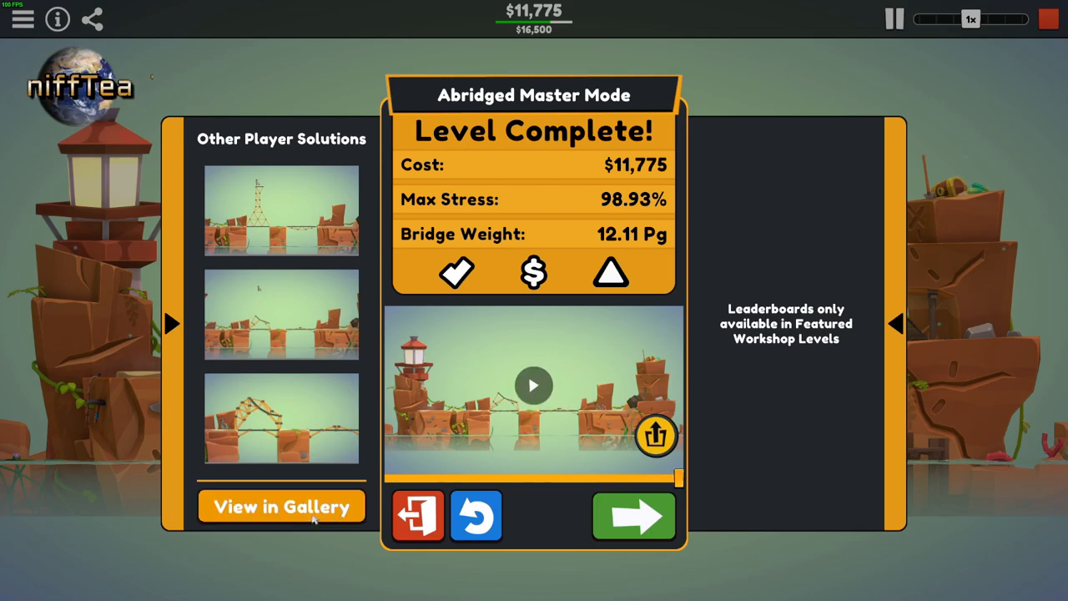
# Continue from the Level Complete screen to the next campaign level.
pyautogui.click(281, 508)
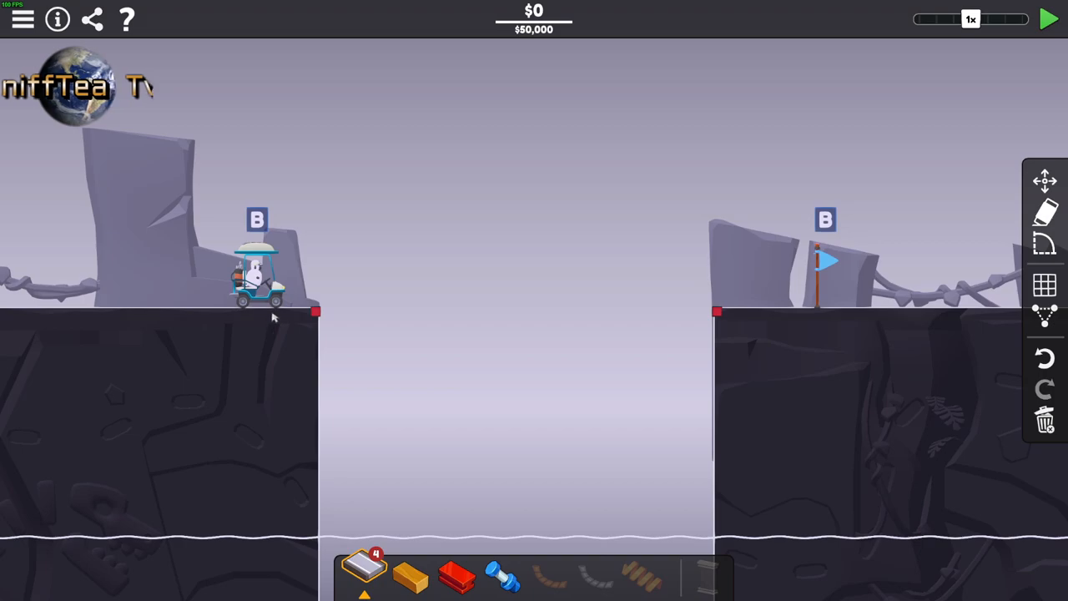
# Build a steel truss with road and hydraulics and simulate the $41,859 bridge.
pyautogui.click(1048, 20)
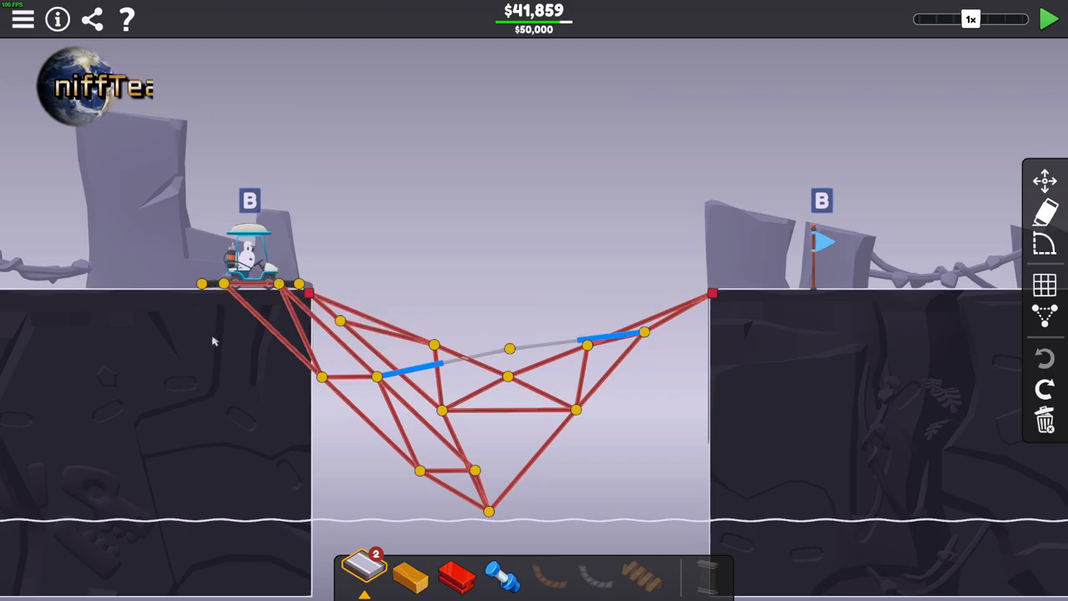
pyautogui.click(1048, 20)
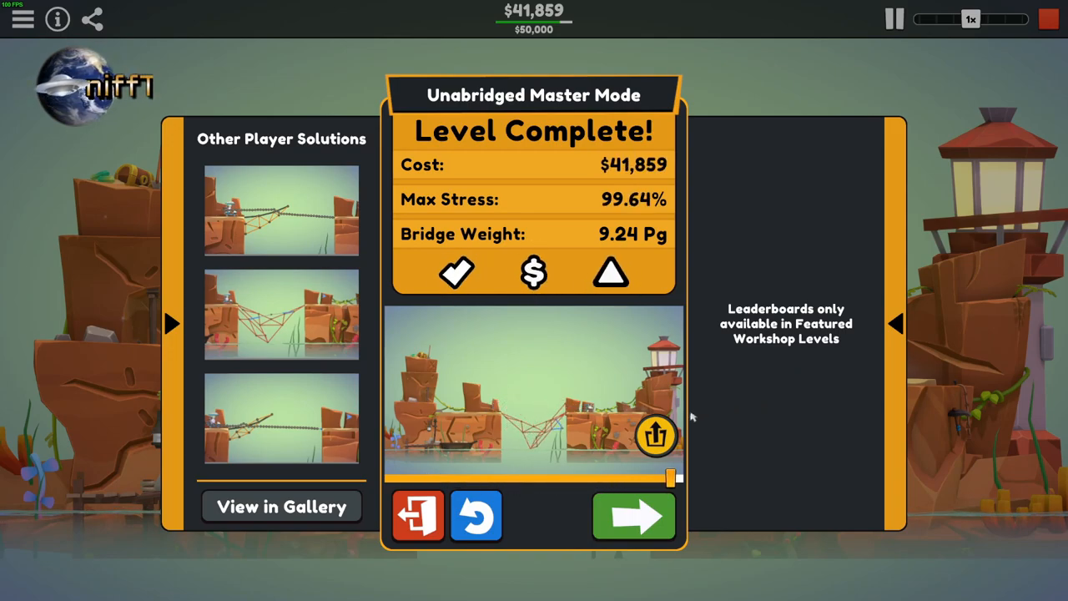
pyautogui.click(280, 508)
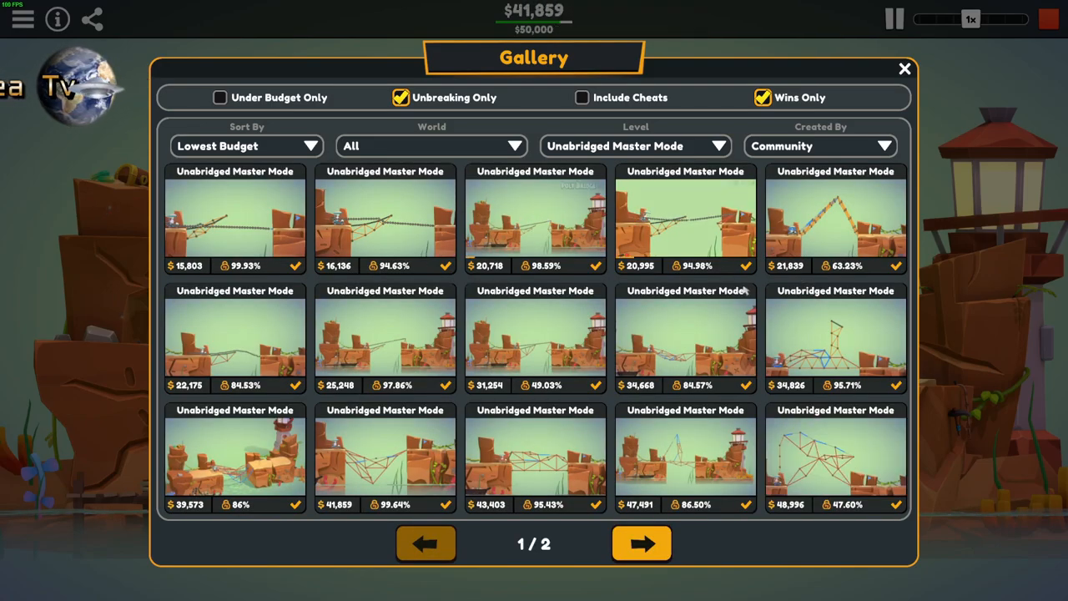
pyautogui.moveTo(425, 543)
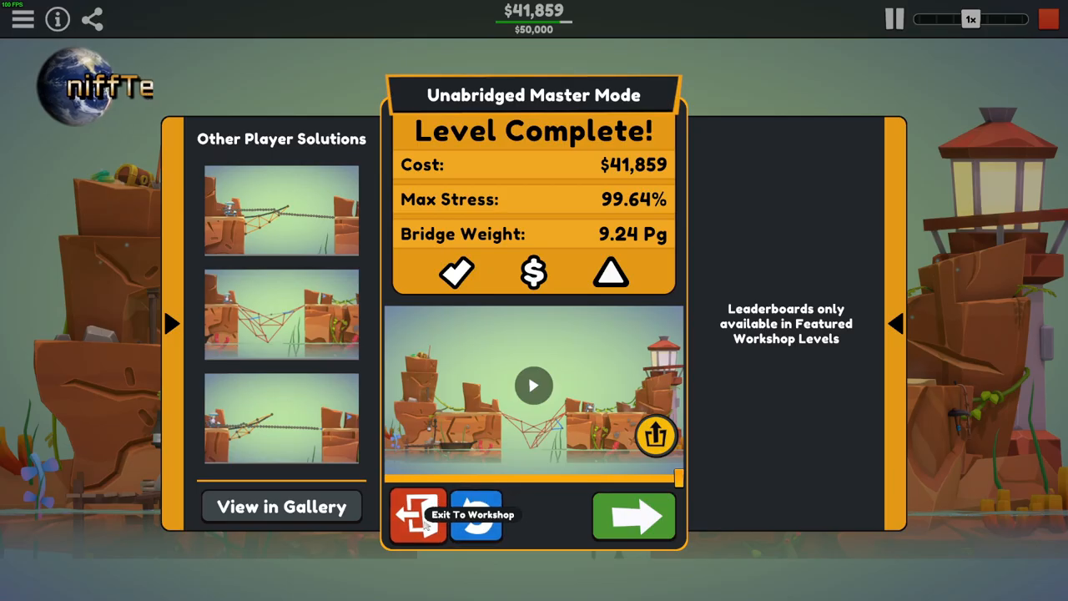
# Simulate the truss bridge over the rock, then view its rank in the gallery.
pyautogui.click(474, 514)
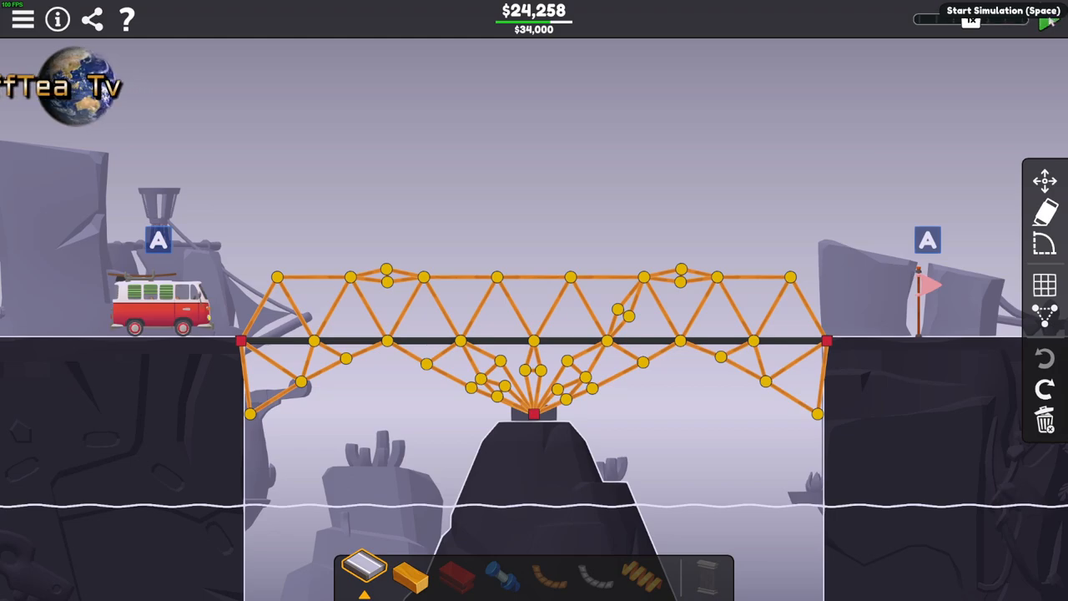
pyautogui.click(1046, 20)
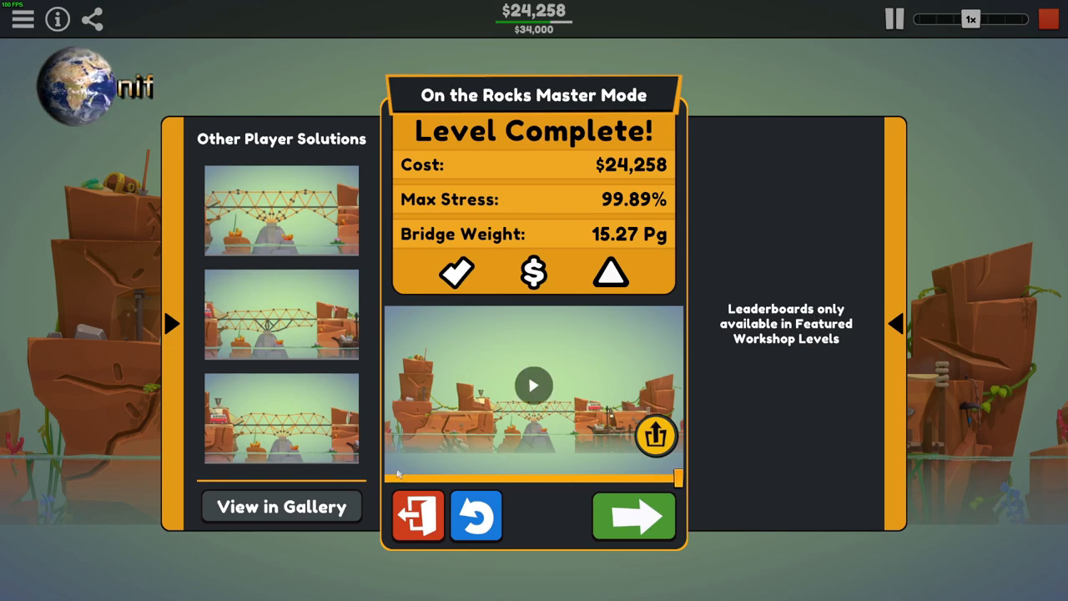
pyautogui.click(280, 506)
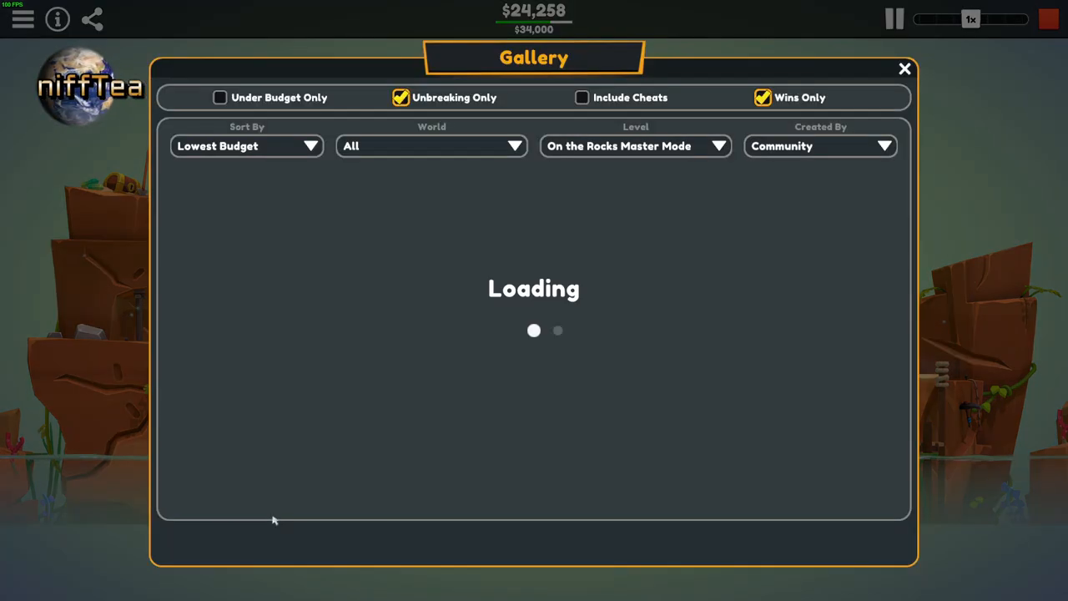